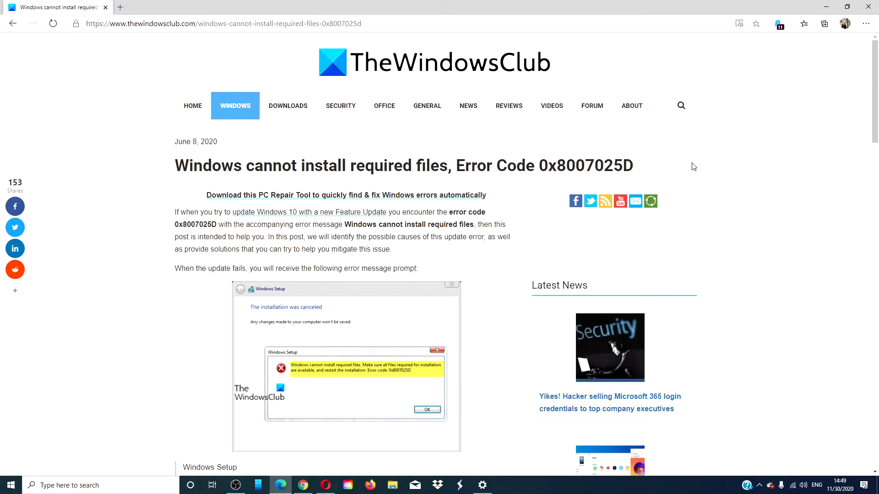
mouse_move(751, 79)
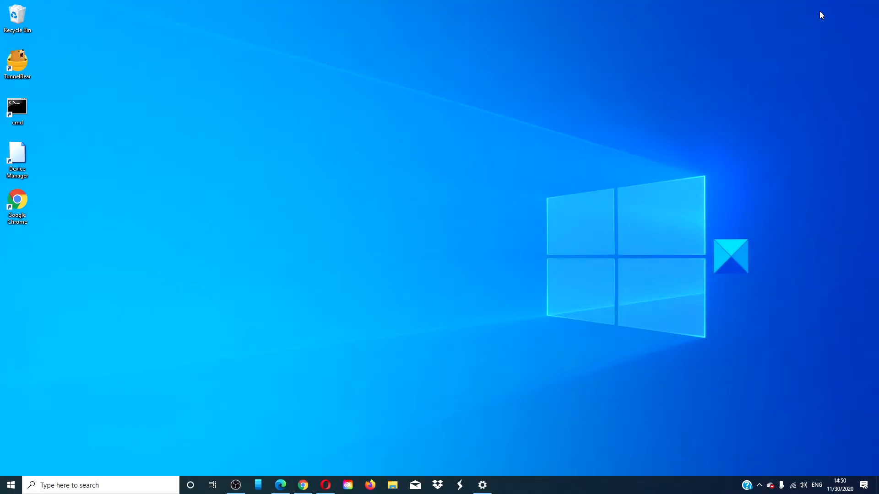
mouse_move(796, 8)
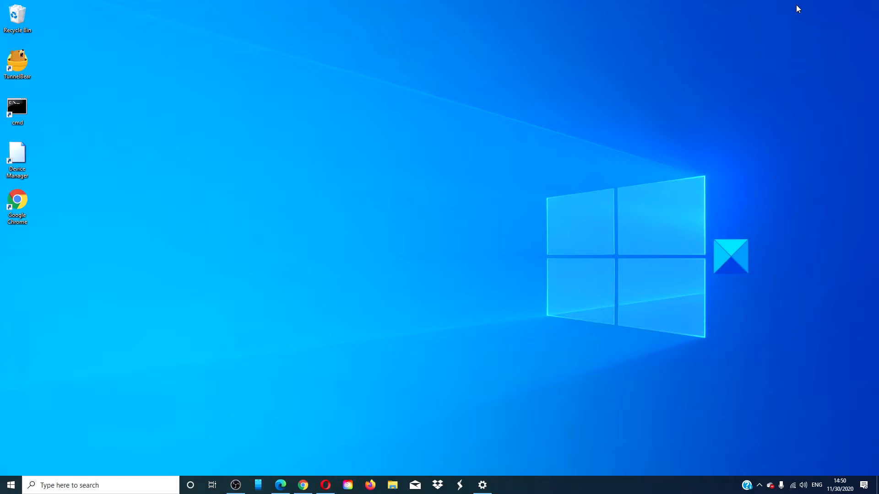
mouse_move(165, 253)
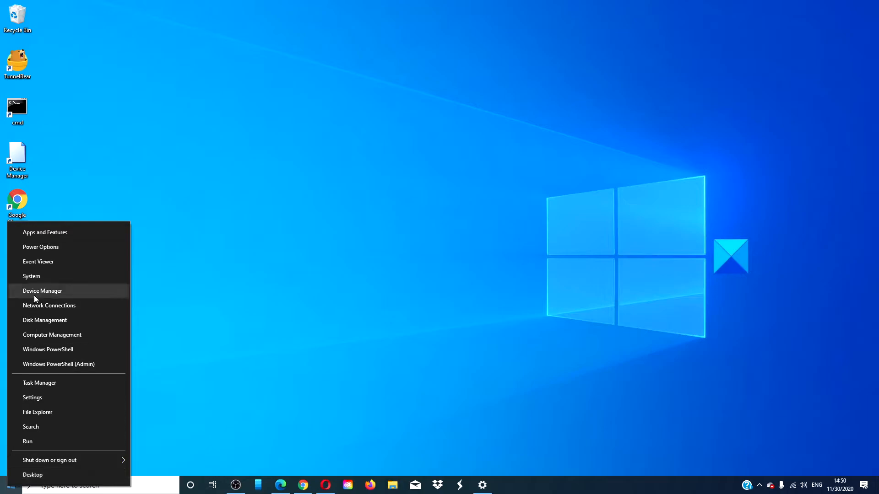
- Review and close Device Manager, then search 'm' and launch Windows Memory Diagnostic
click(43, 291)
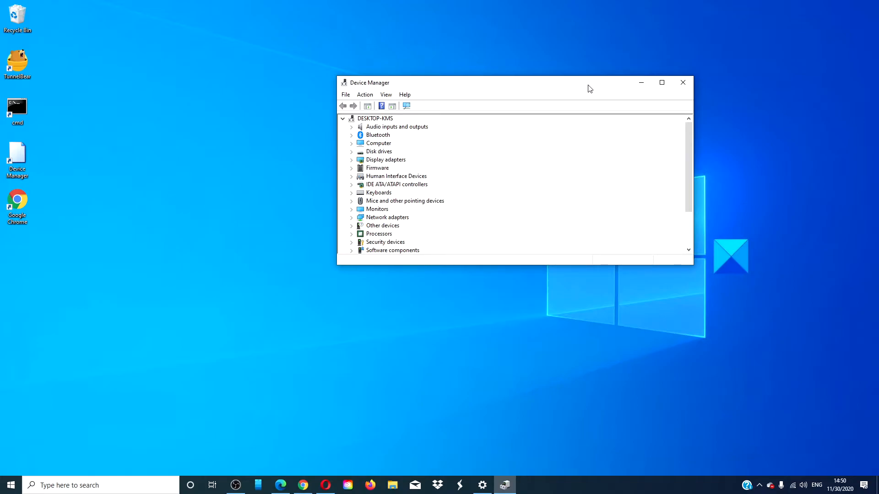
mouse_move(638, 99)
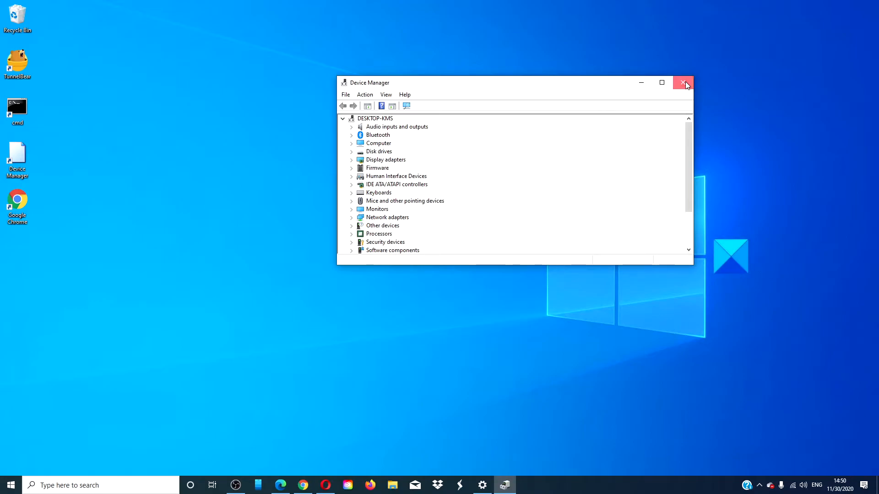
click(683, 82)
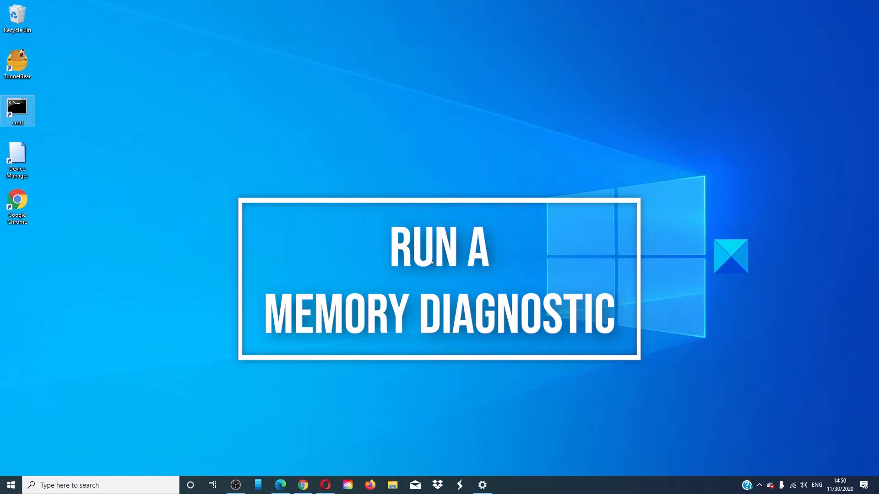
text(m)
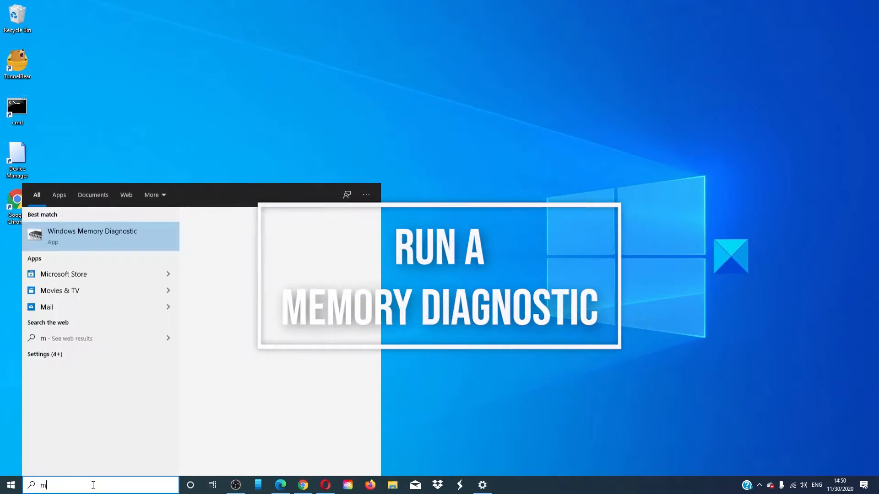
click(91, 236)
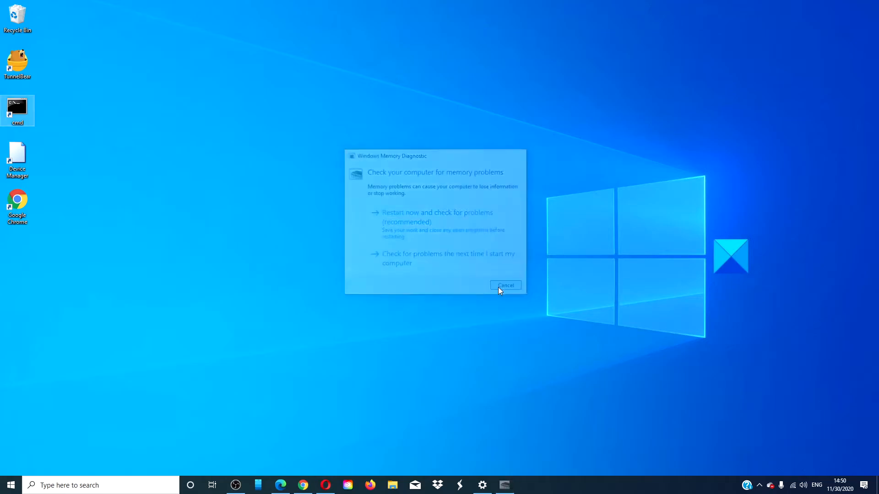
- Cancel the Windows Memory Diagnostic prompt without scheduling a memory check
click(505, 285)
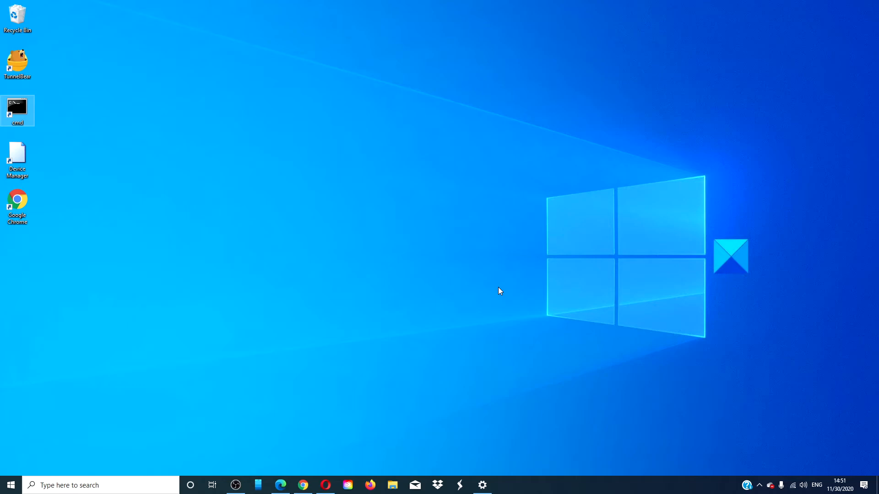
- Restore the Edge window showing TheWindowsClub article on error 0x8007025D
click(281, 485)
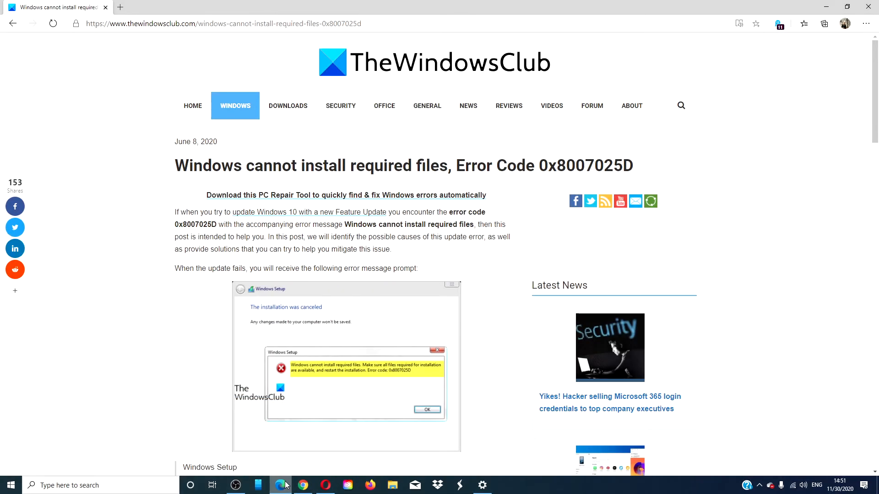
mouse_move(280, 486)
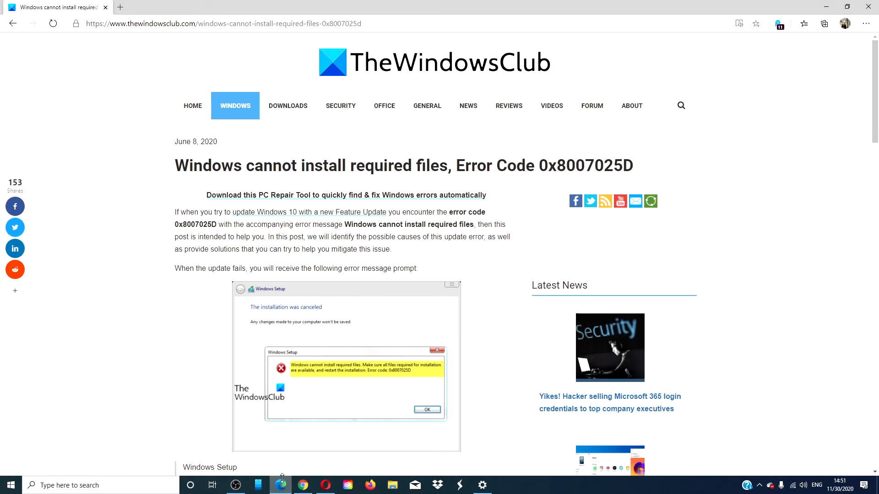